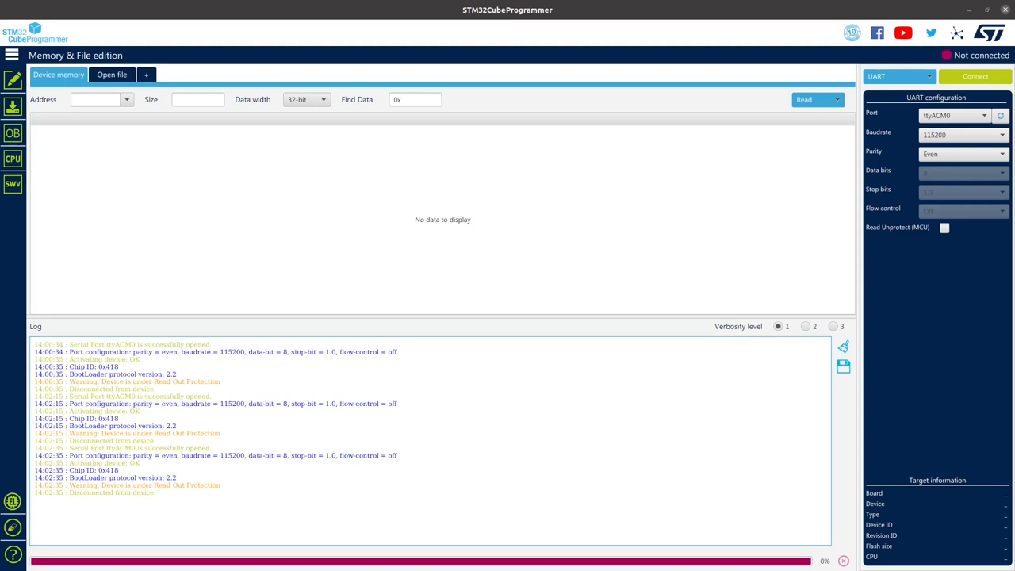
Attempt a UART connection to the Gotek's chip and acknowledge the read-out protection warning.
left_click(974, 76)
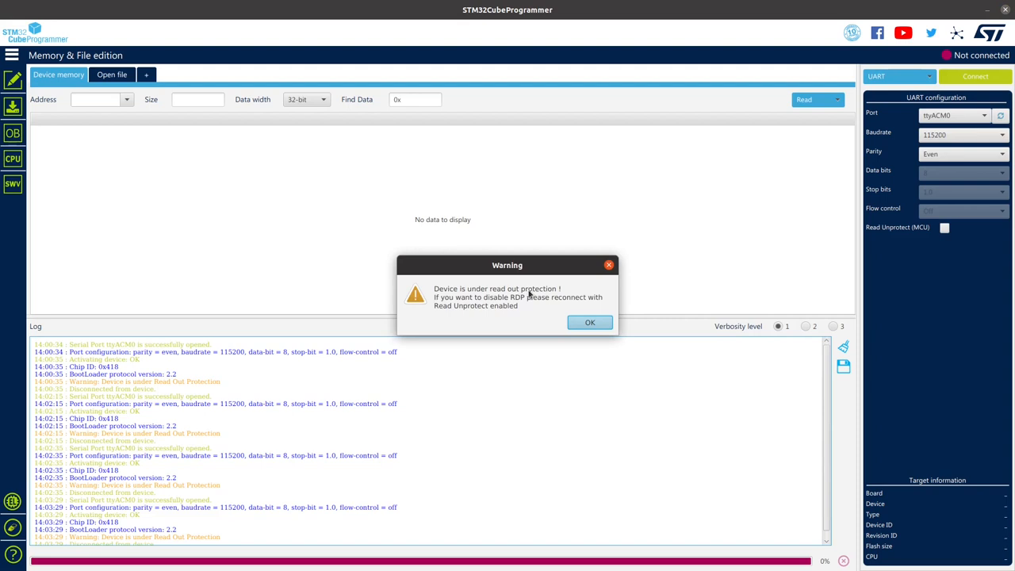
left_click(590, 322)
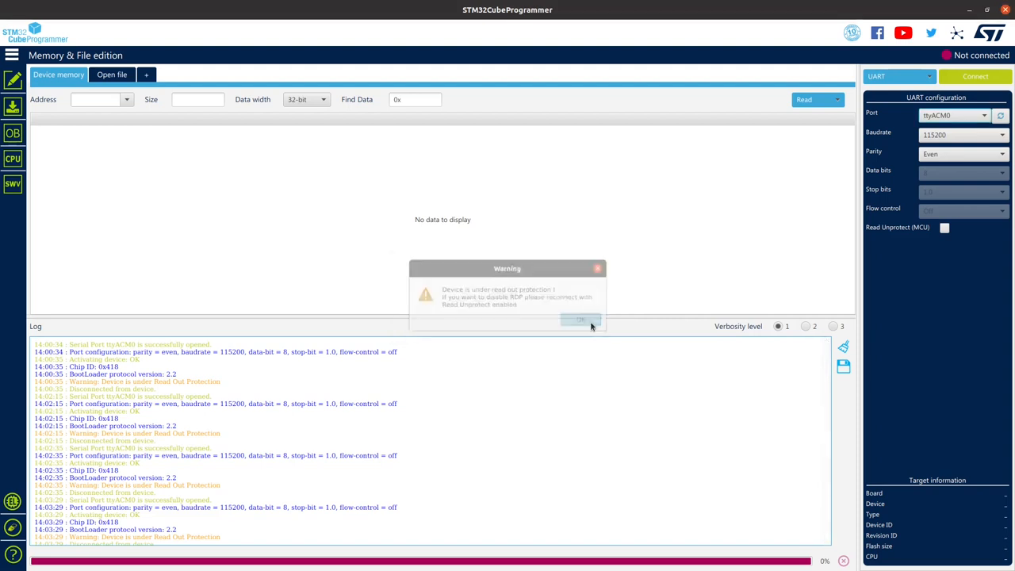
Review the stm32flash write-unprotect NACK output in Terminal, then put the terminal away.
left_click(581, 320)
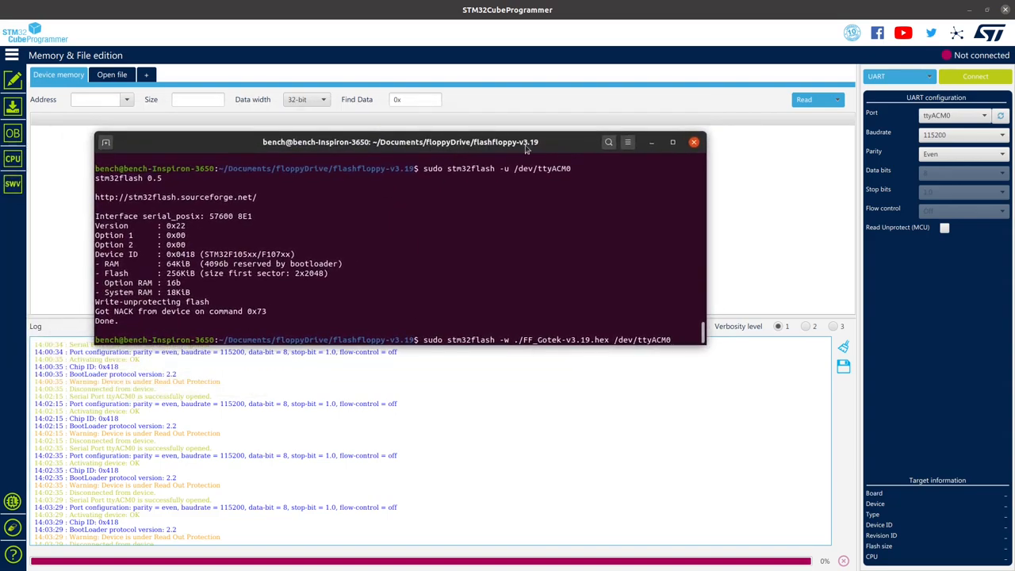
left_click(672, 143)
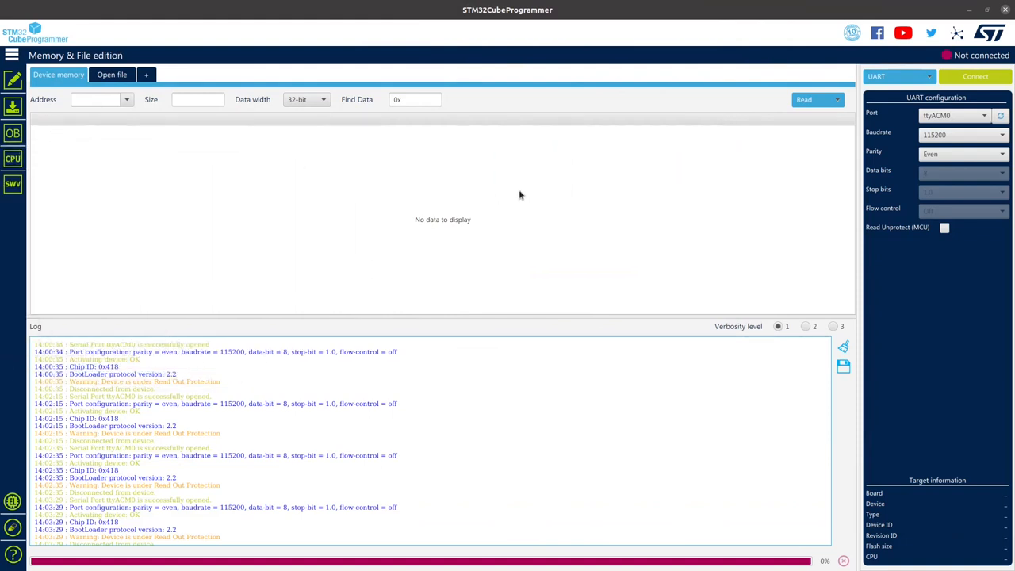
mouse_move(966, 209)
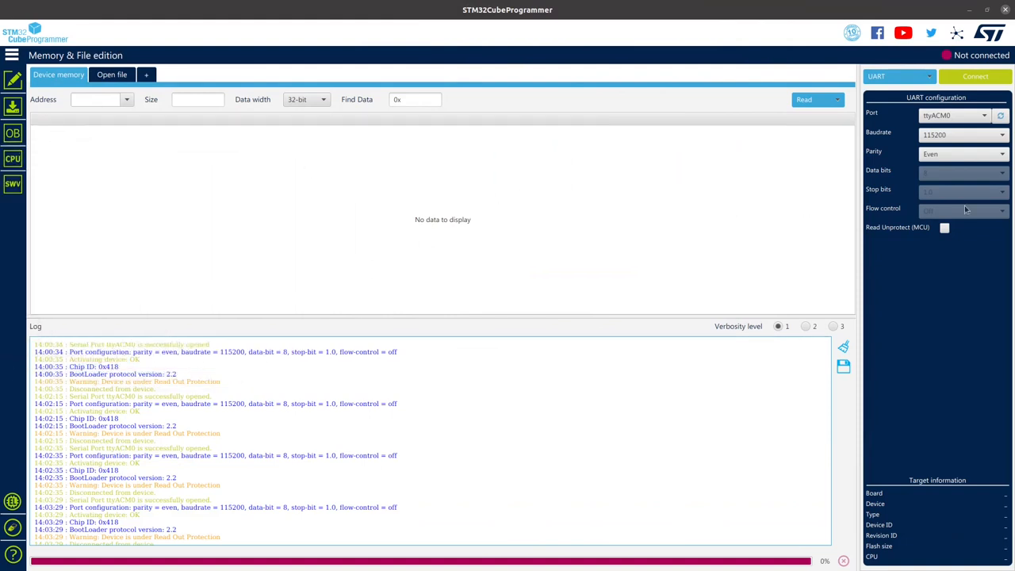
Enable Read Unprotect (MCU) and connect over UART so the STM32F105/F107 option bytes page appears.
left_click(946, 228)
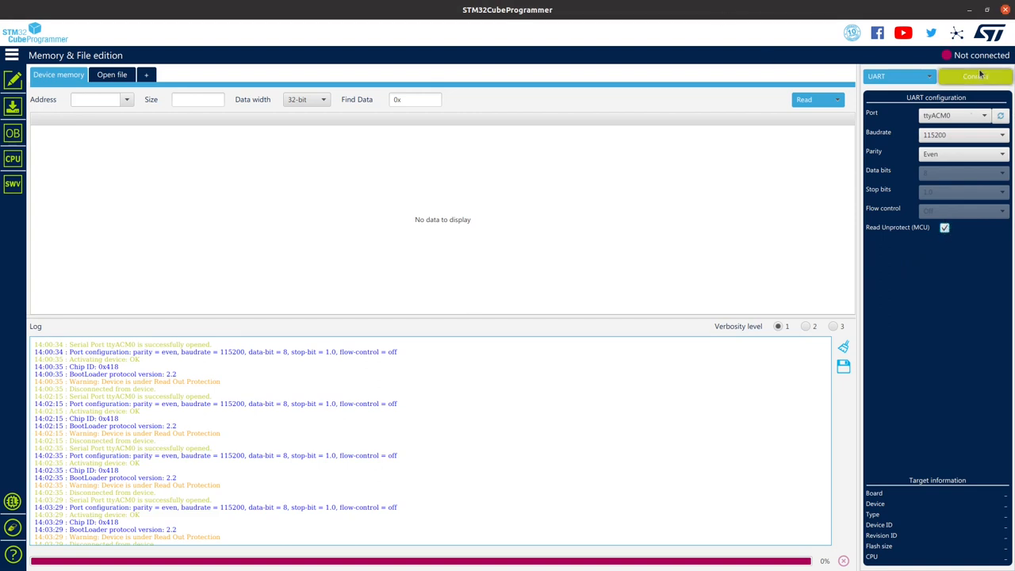
left_click(974, 76)
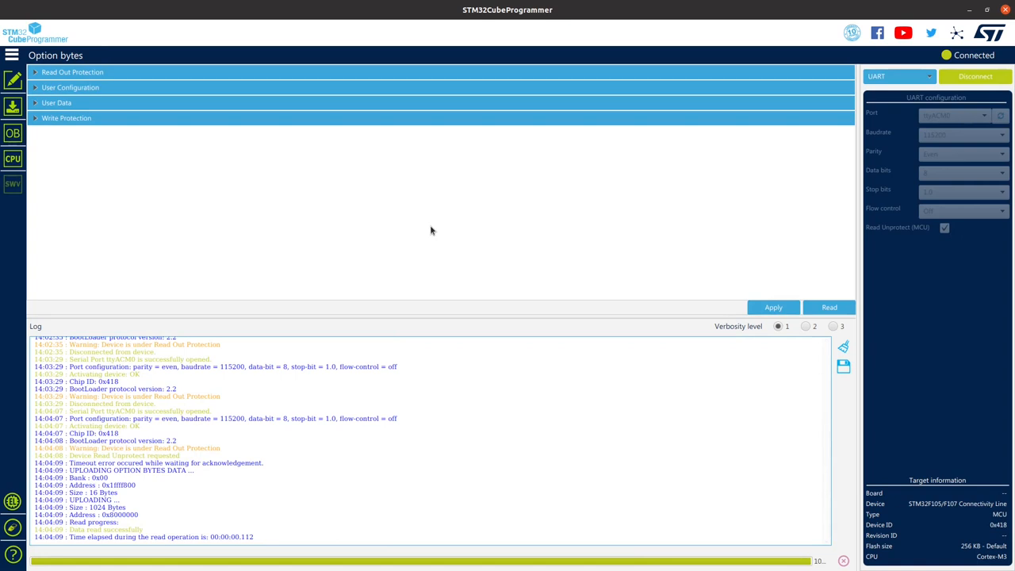
mouse_move(85, 130)
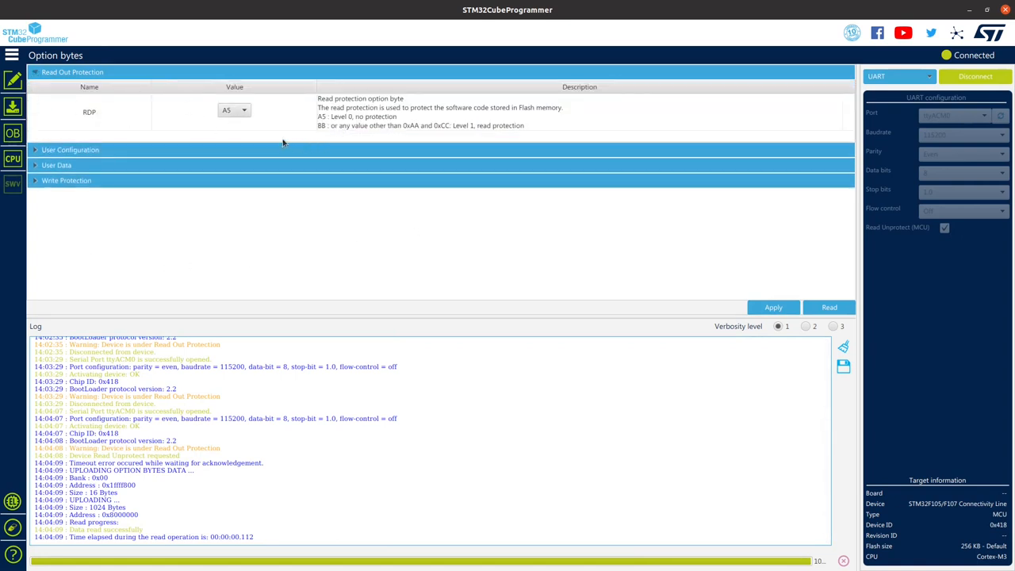
mouse_move(349, 124)
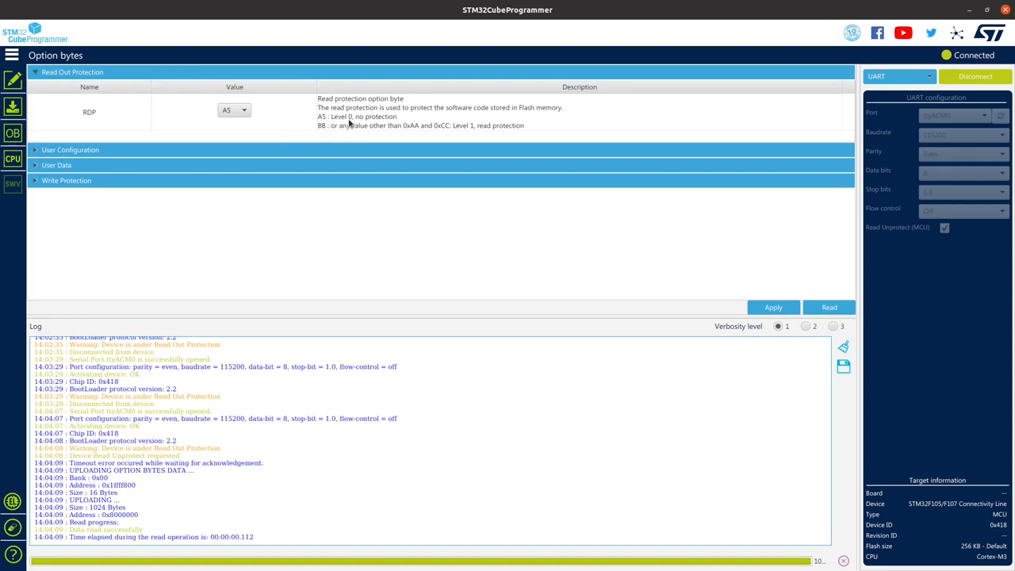
mouse_move(352, 124)
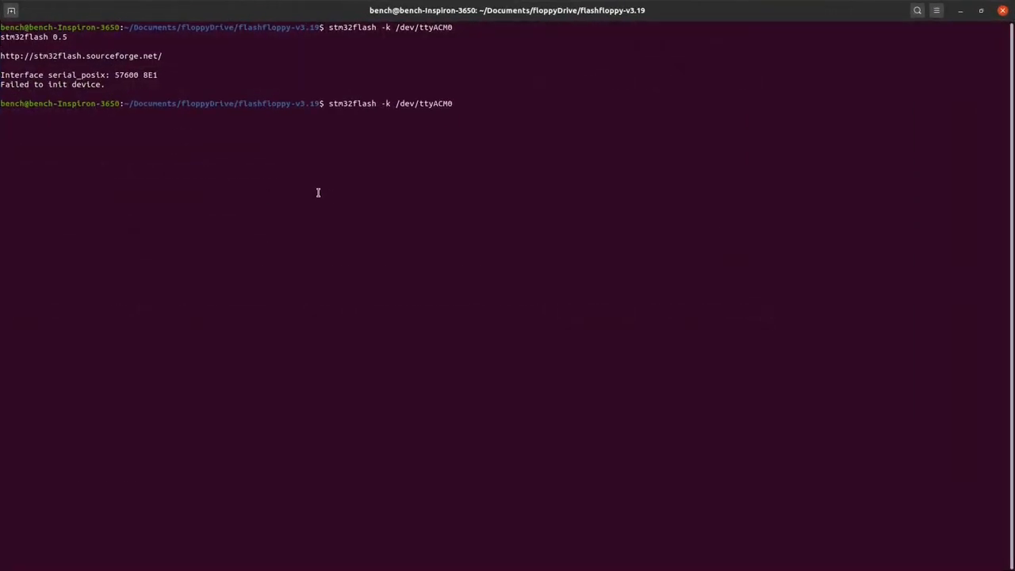
mouse_move(324, 192)
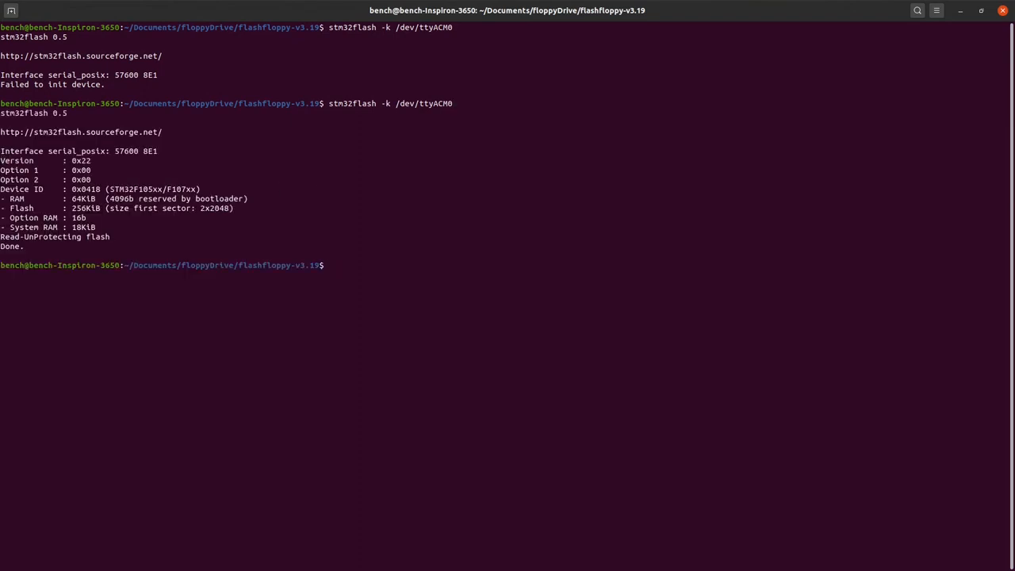
Erase the chip's flash with 'sudo stm32flash -o /dev/ttyACM0'.
type("sudo stm32flash -o /dev/ttyACM0")
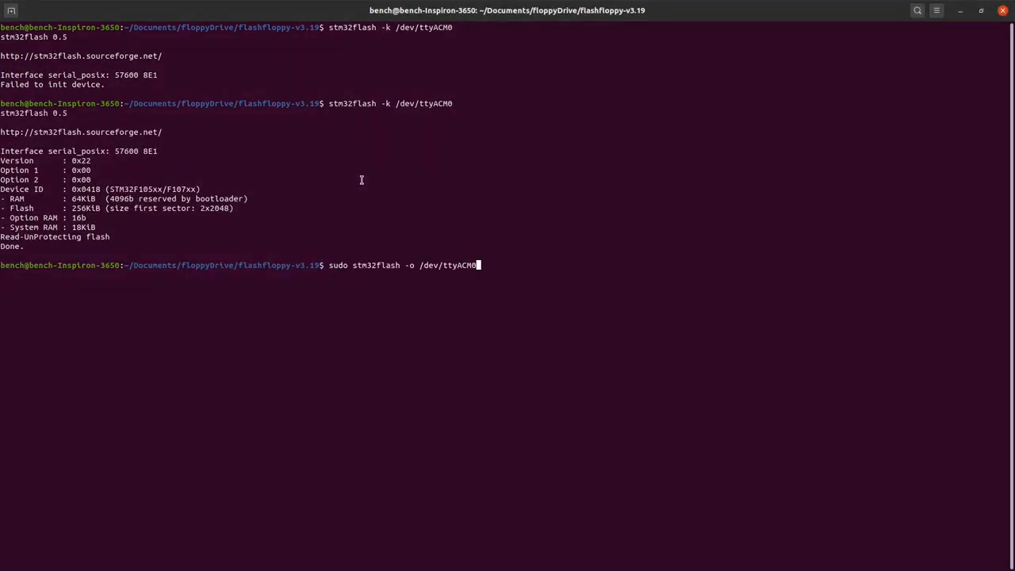
key("Return")
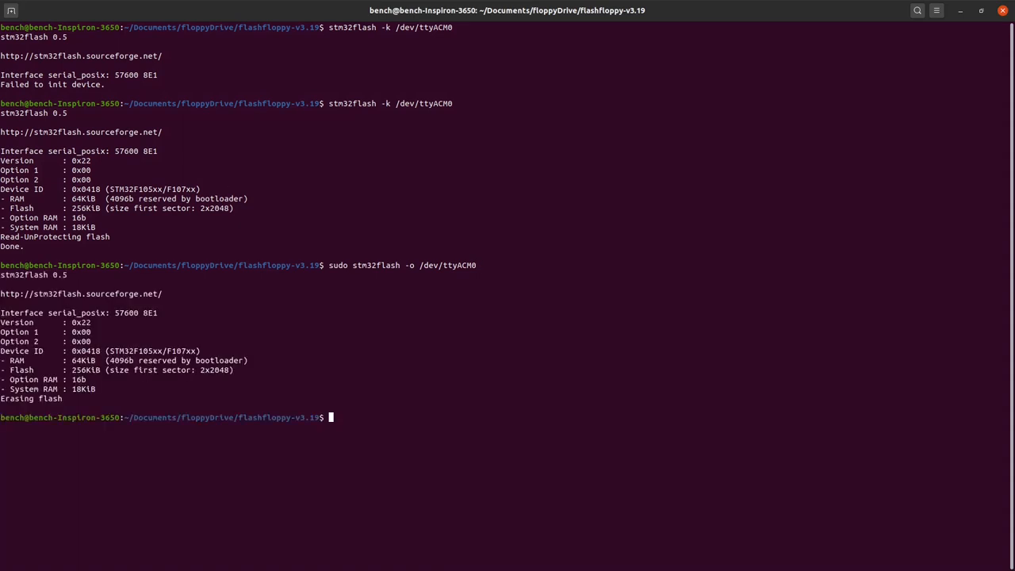